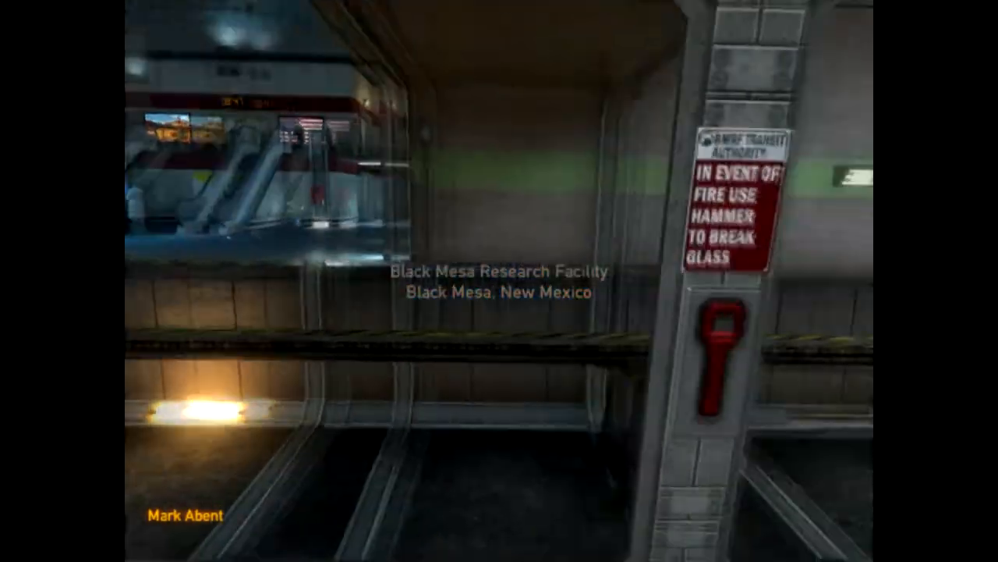
{"action": "mouse_move", "coordinate": [499, 281]}
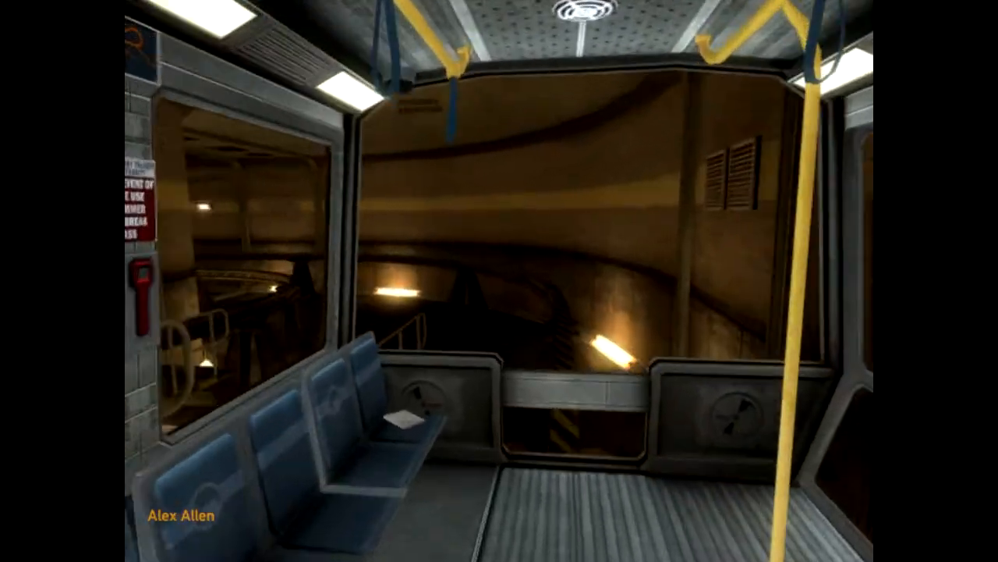
{"action": "mouse_move", "coordinate": [499, 280]}
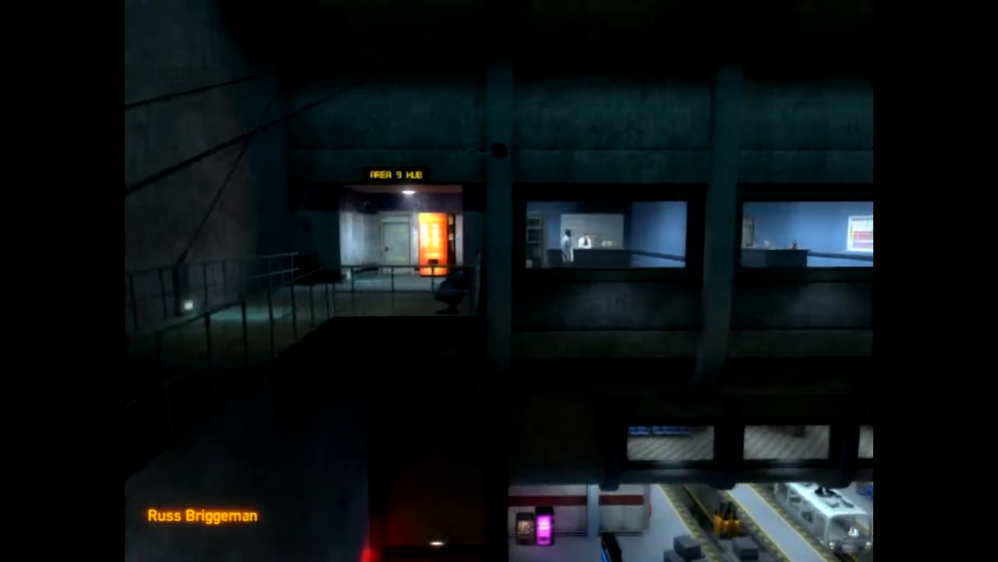
{"action": "mouse_move", "coordinate": [499, 281]}
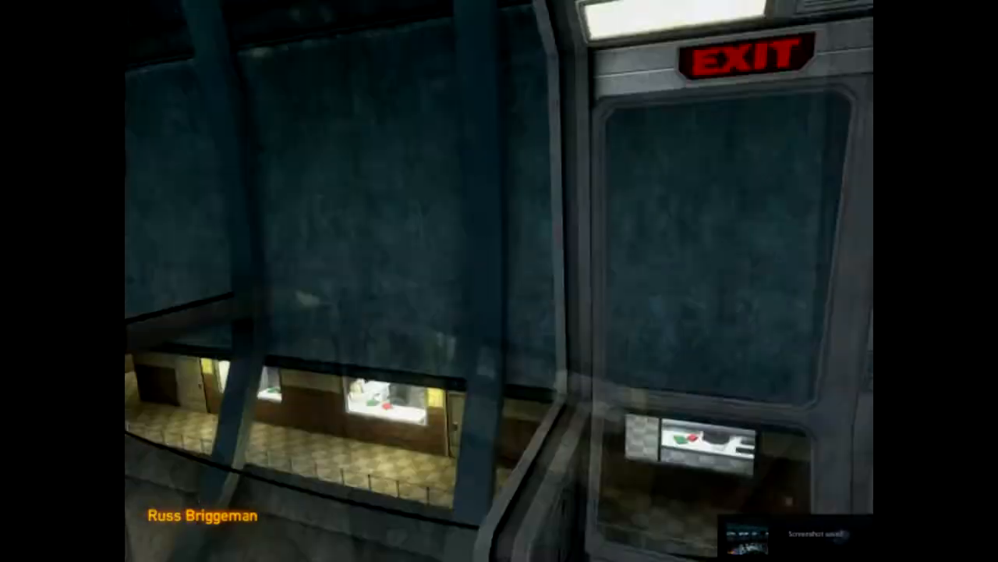
{"action": "mouse_move", "coordinate": [499, 281]}
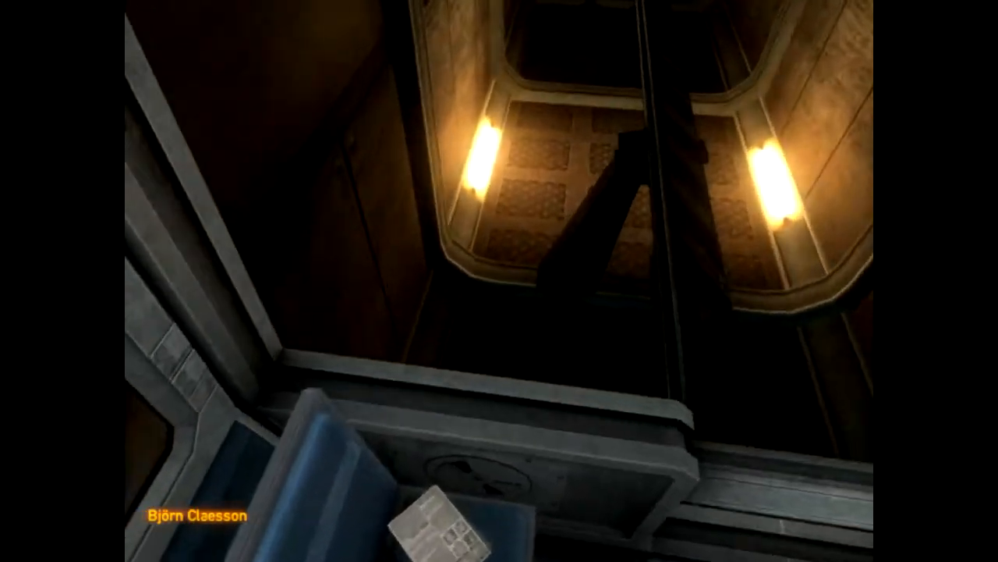
{"action": "mouse_move", "coordinate": [499, 281]}
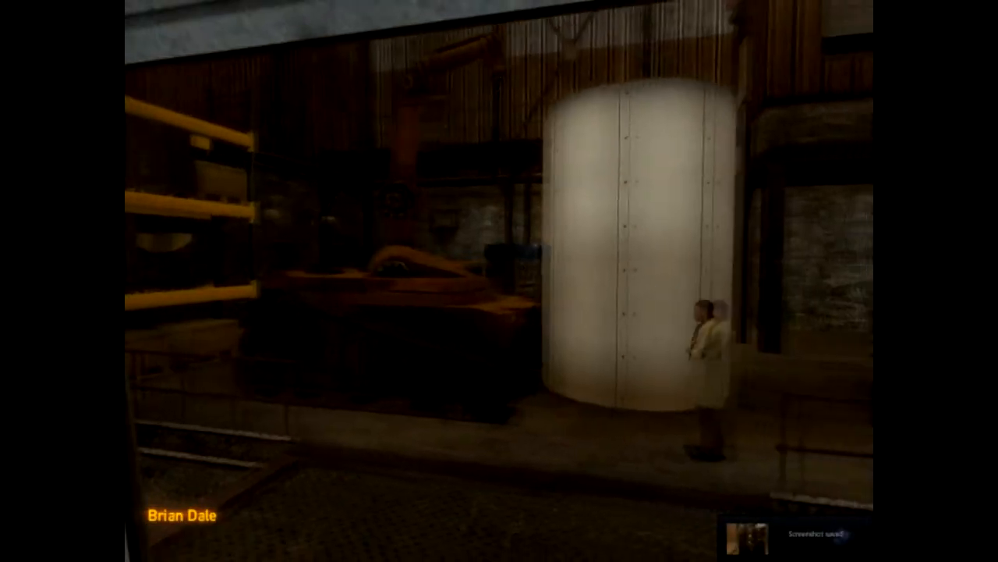
{"action": "mouse_move", "coordinate": [499, 281]}
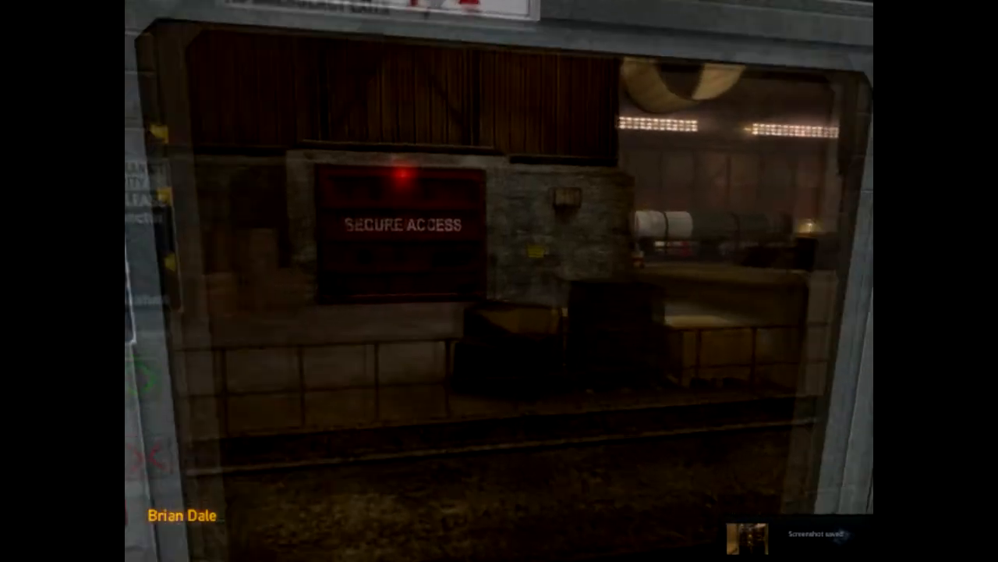
{"action": "mouse_move", "coordinate": [499, 281]}
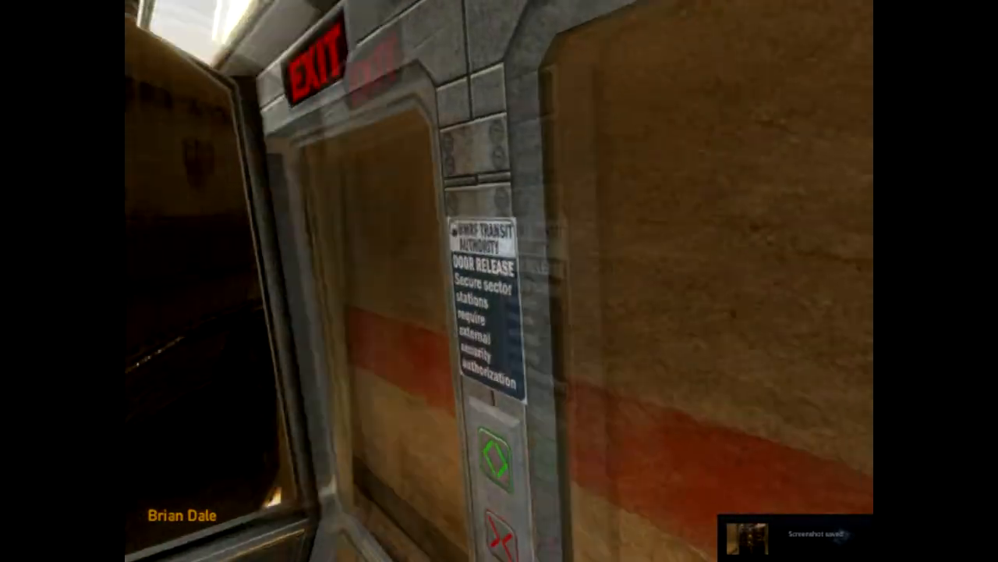
{"action": "mouse_move", "coordinate": [499, 281]}
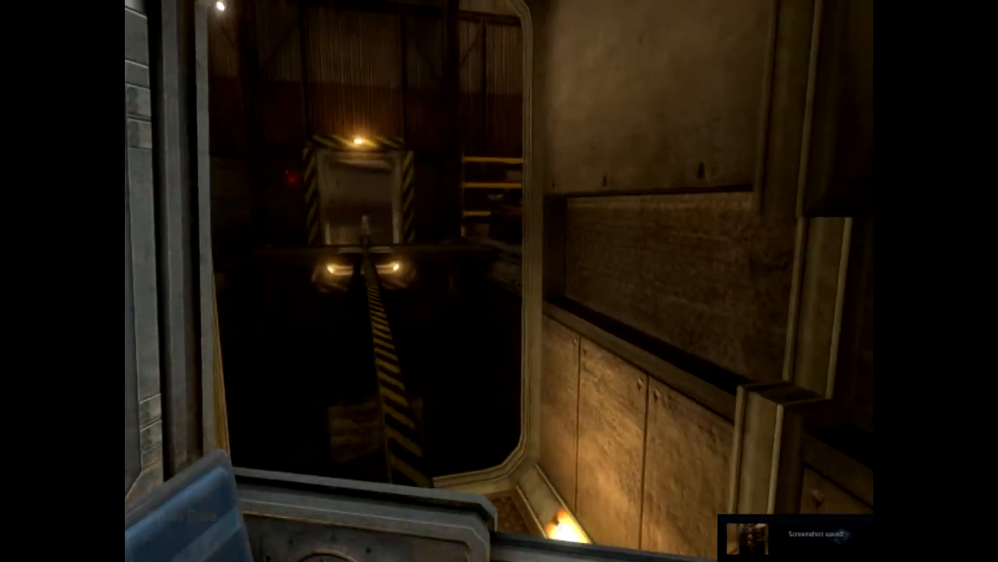
{"action": "mouse_move", "coordinate": [500, 280]}
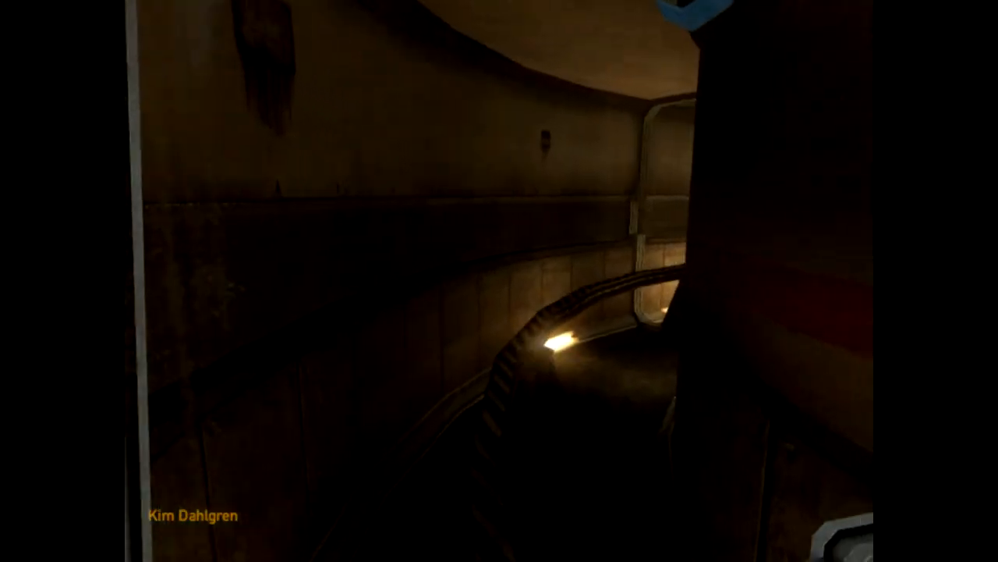
{"action": "mouse_move", "coordinate": [499, 281]}
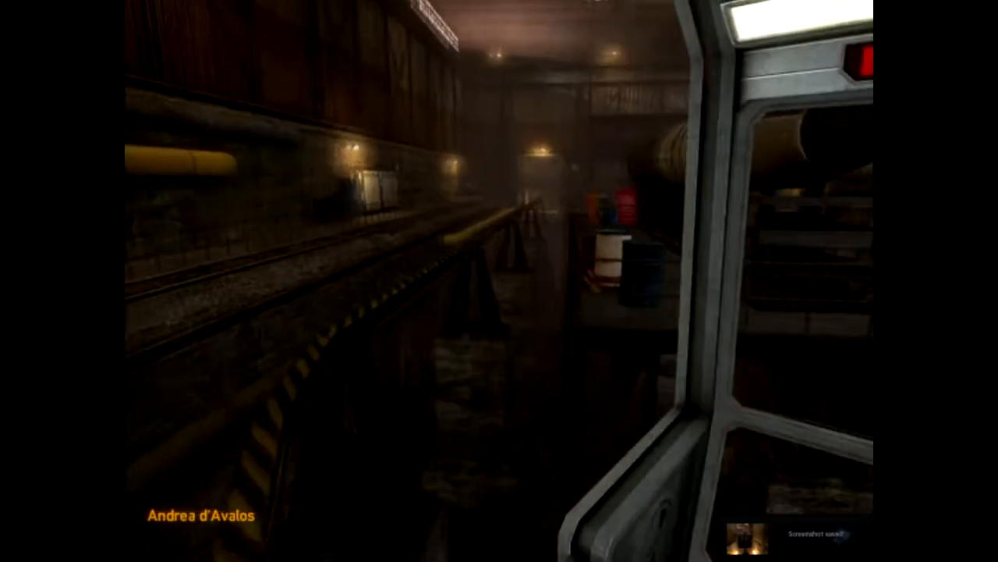
{"action": "mouse_move", "coordinate": [500, 281]}
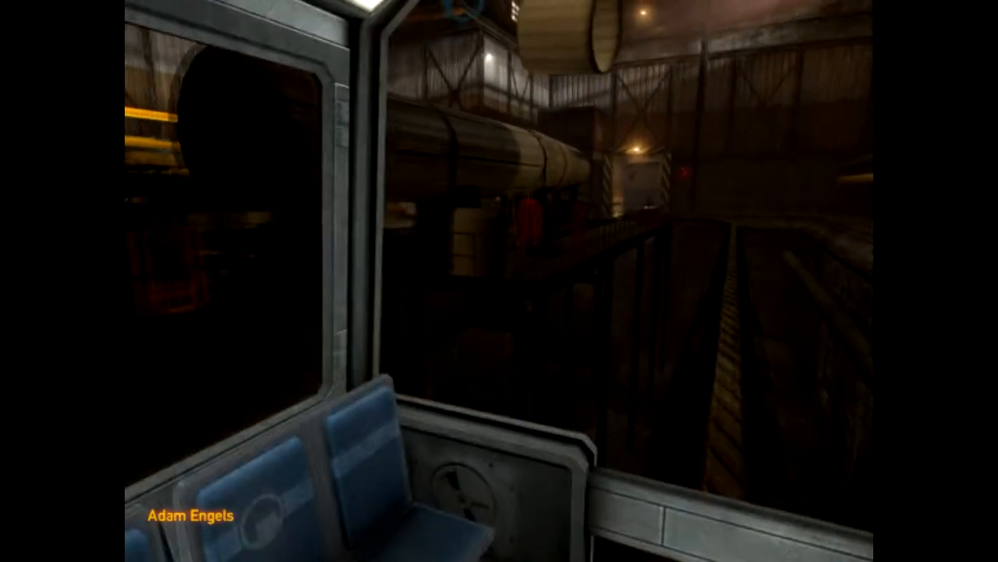
{"action": "mouse_move", "coordinate": [499, 281]}
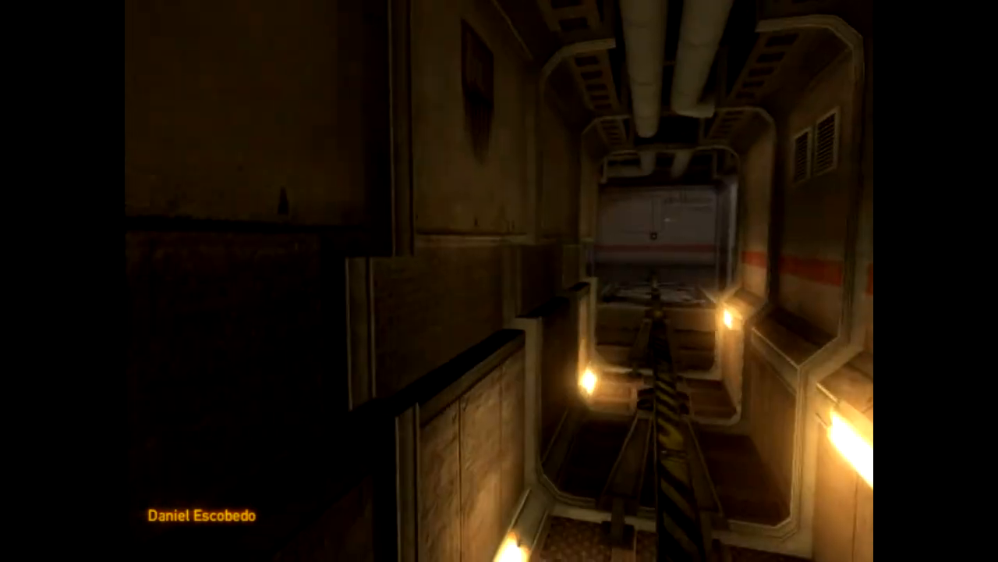
{"action": "mouse_move", "coordinate": [500, 281]}
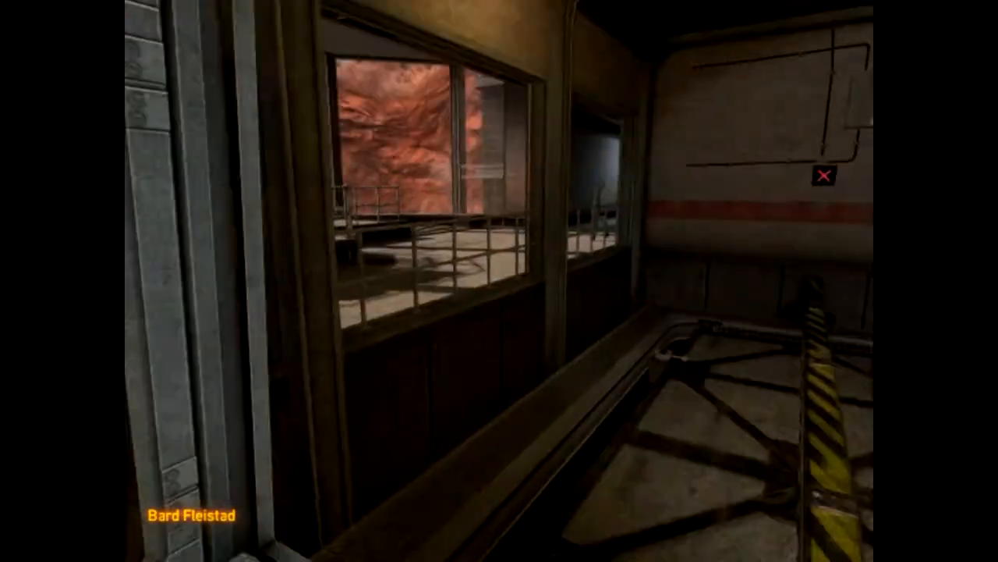
{"action": "mouse_move", "coordinate": [499, 281]}
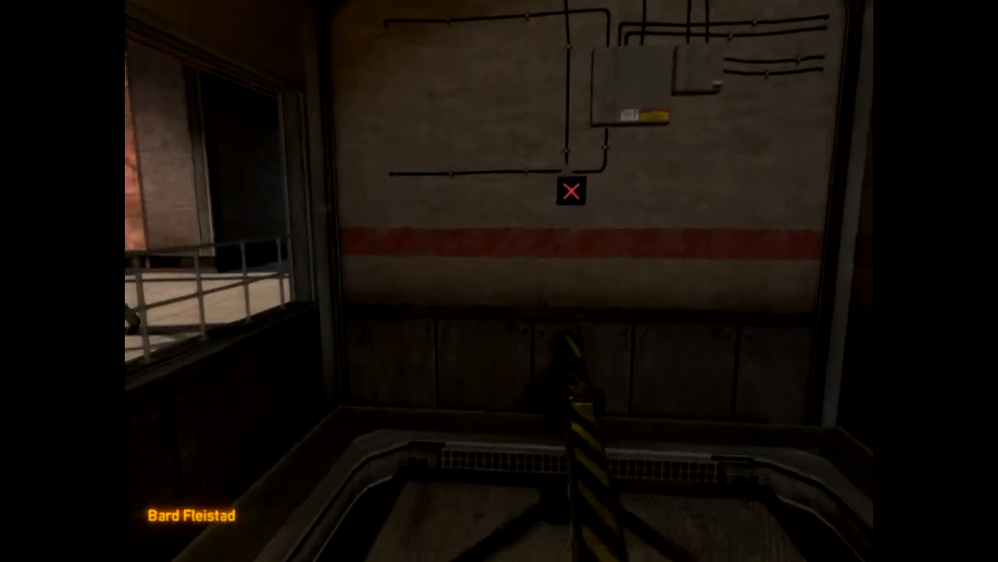
{"action": "mouse_move", "coordinate": [499, 281]}
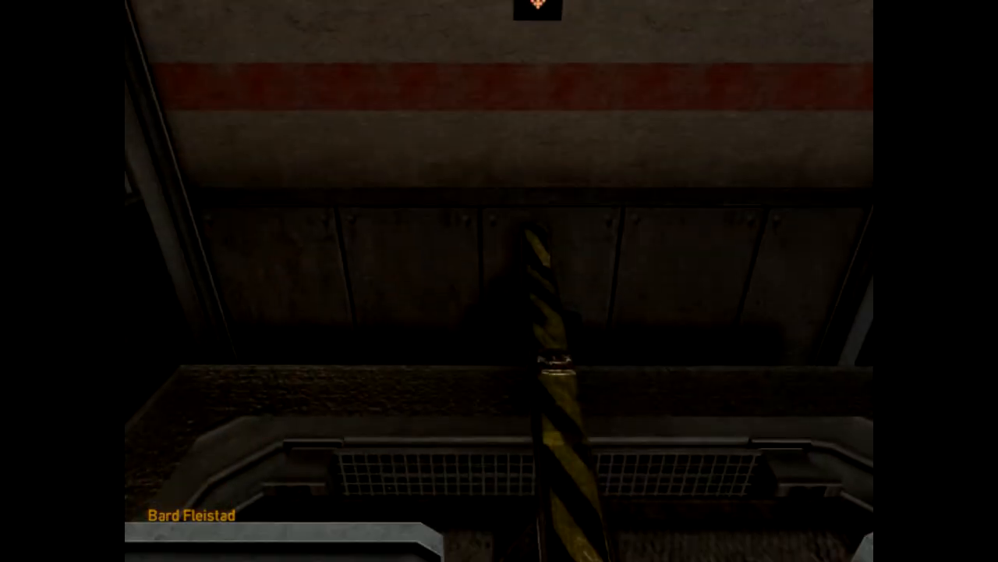
{"action": "mouse_move", "coordinate": [500, 281]}
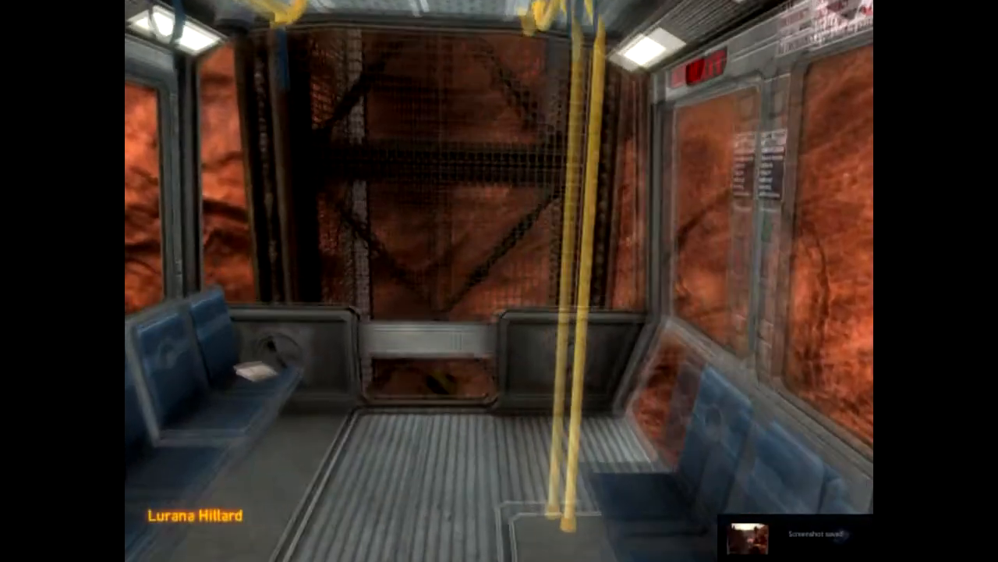
{"action": "mouse_move", "coordinate": [500, 280]}
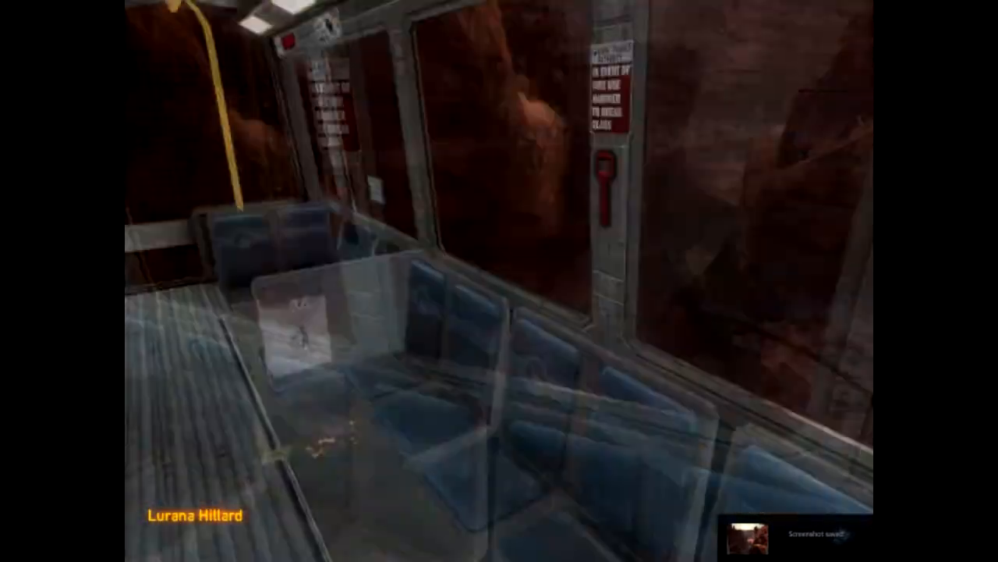
{"action": "mouse_move", "coordinate": [500, 281]}
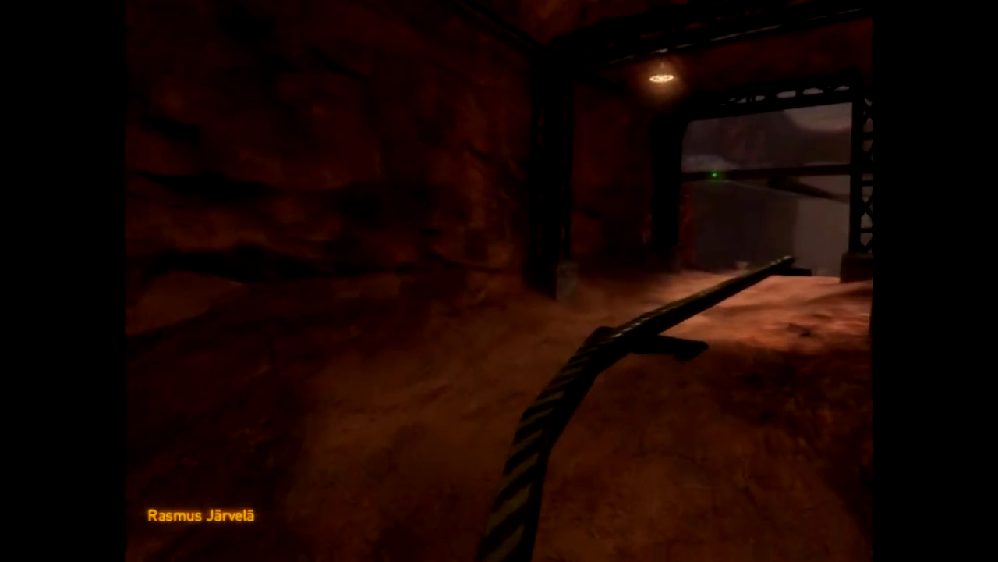
{"action": "mouse_move", "coordinate": [499, 281]}
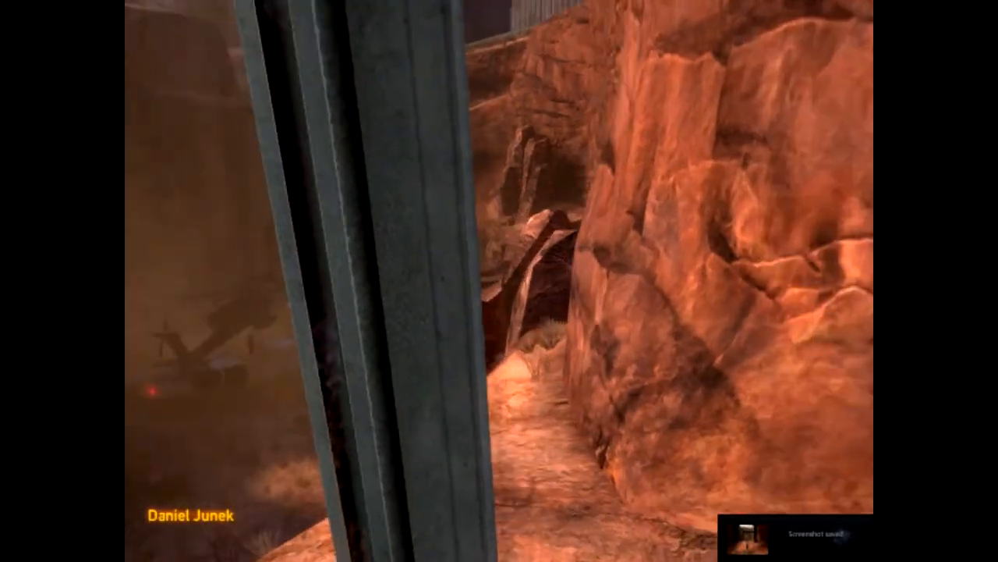
{"action": "mouse_move", "coordinate": [499, 281]}
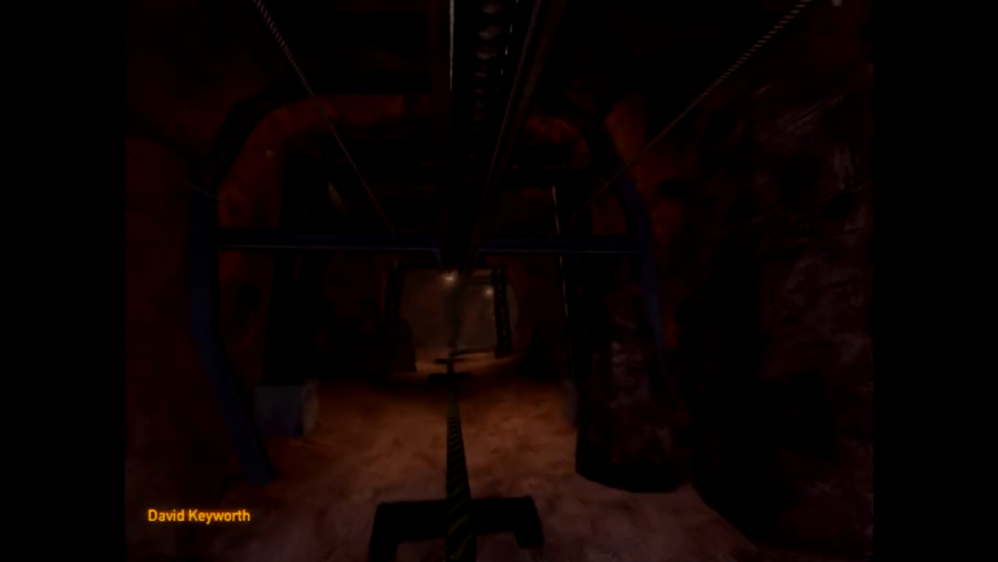
{"action": "mouse_move", "coordinate": [500, 280]}
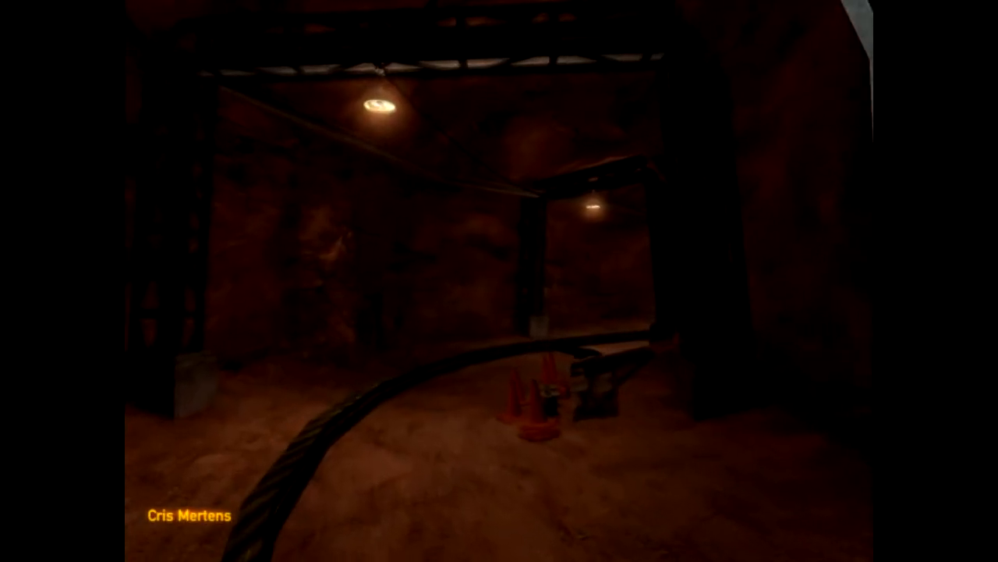
{"action": "mouse_move", "coordinate": [500, 281]}
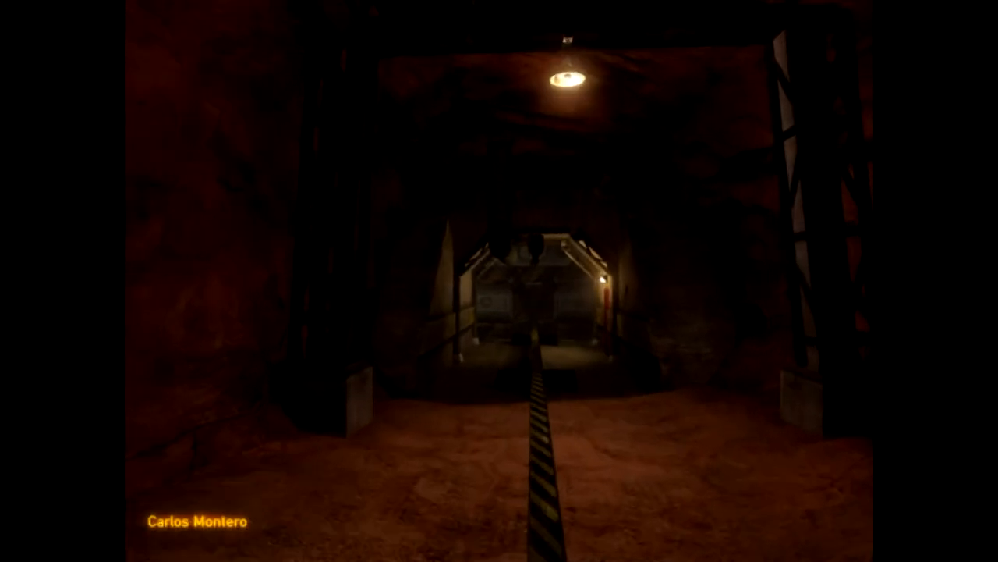
{"action": "key", "text": "w"}
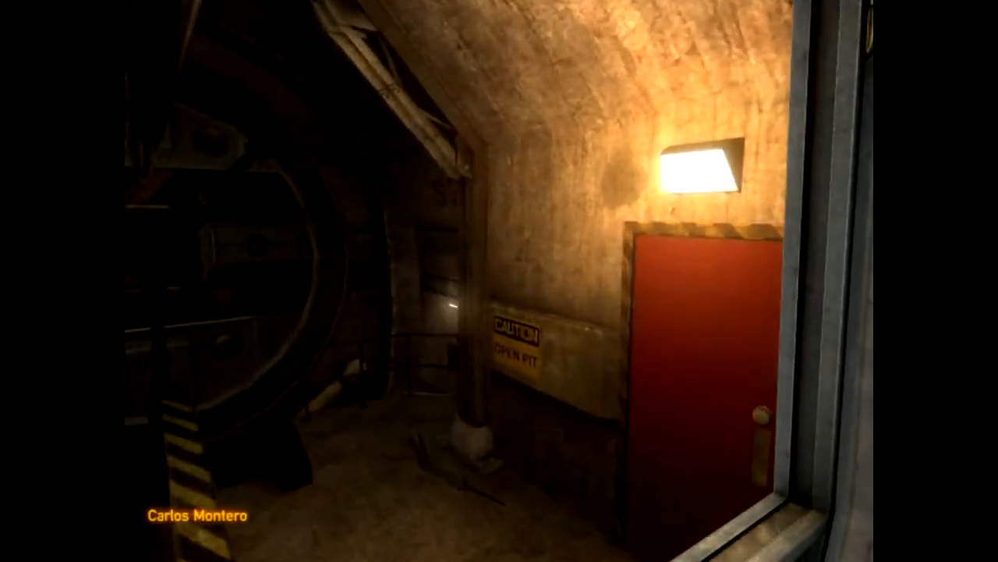
{"action": "mouse_move", "coordinate": [499, 281]}
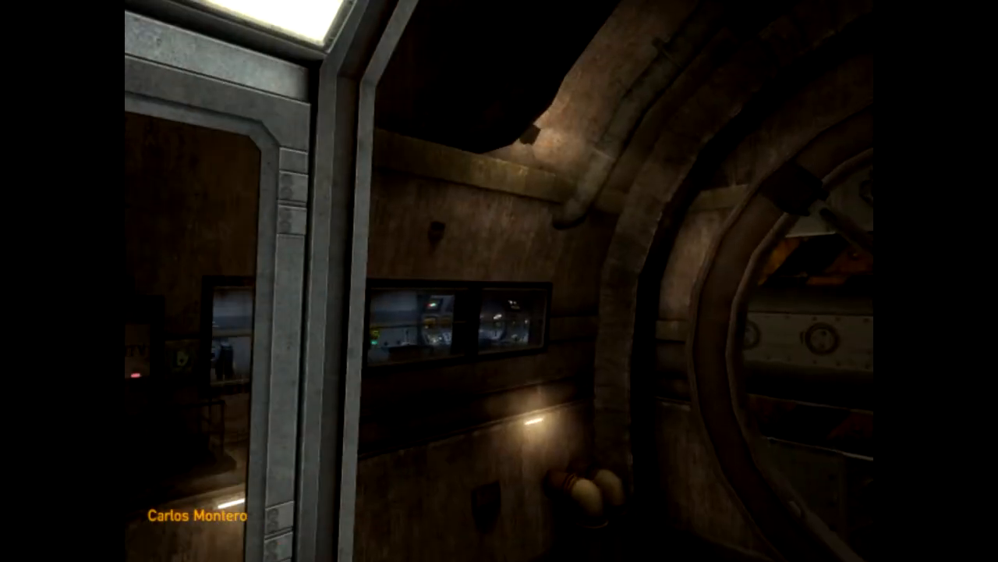
{"action": "mouse_move", "coordinate": [500, 281]}
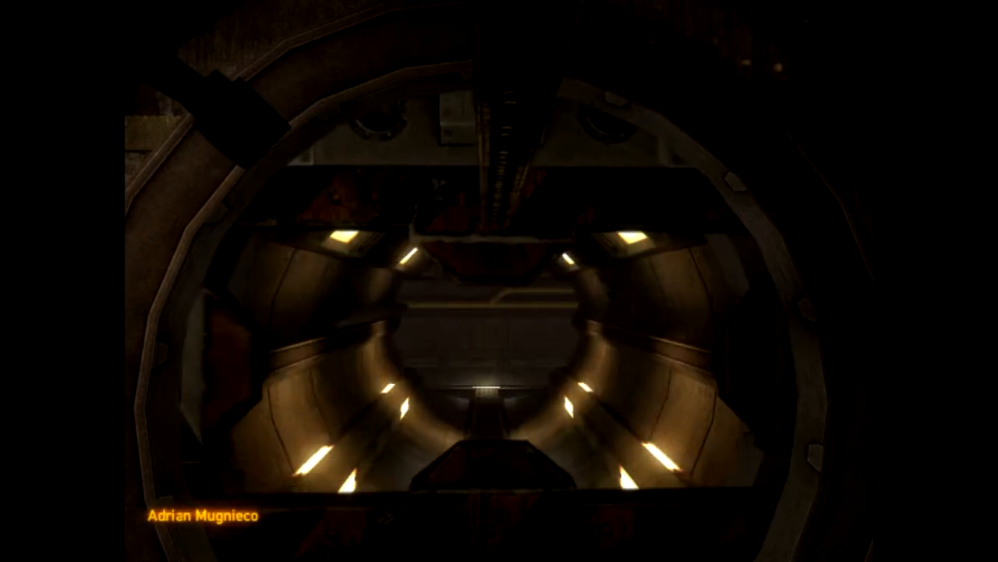
{"action": "mouse_move", "coordinate": [500, 281]}
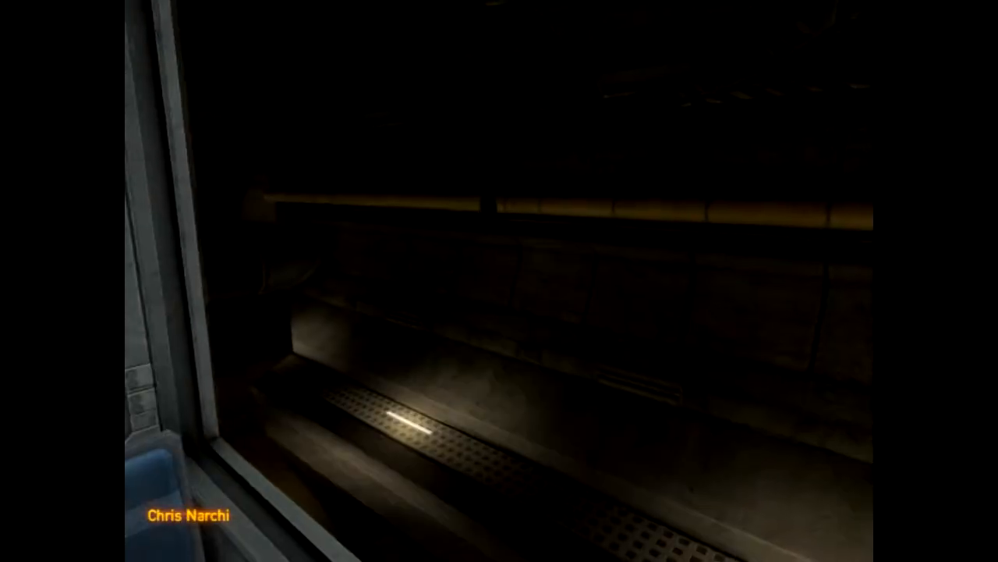
{"action": "mouse_move", "coordinate": [499, 281]}
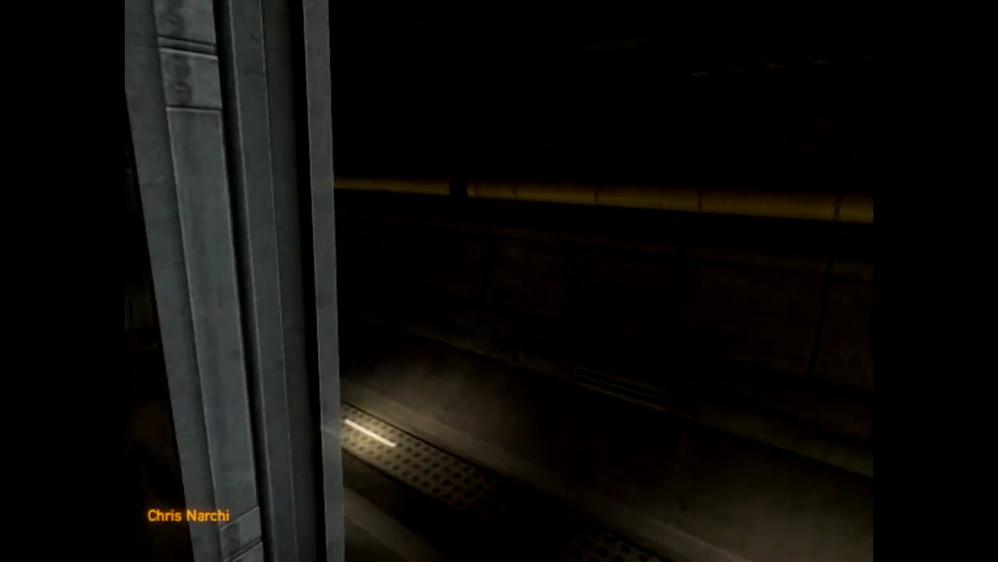
{"action": "mouse_move", "coordinate": [500, 281]}
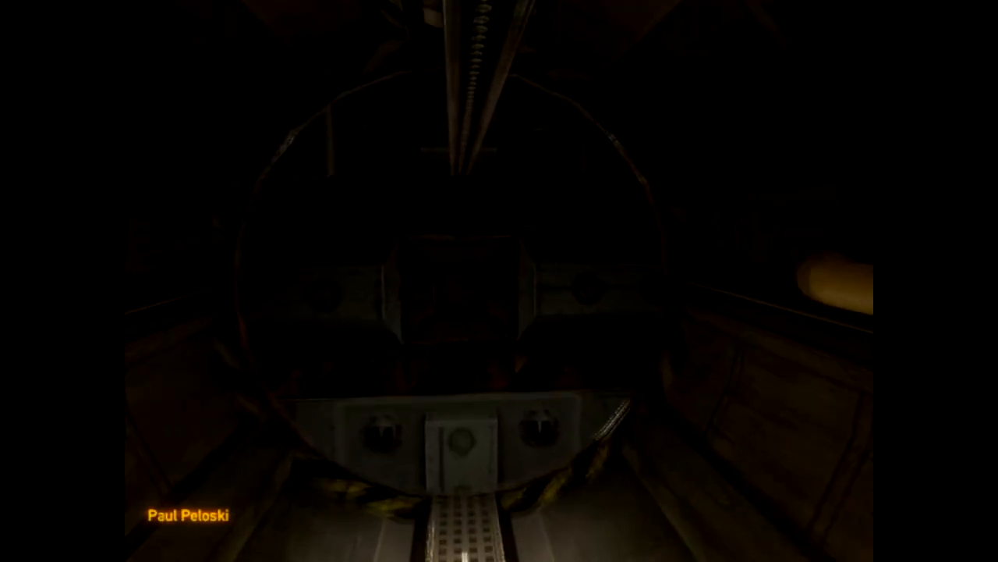
{"action": "mouse_move", "coordinate": [500, 281]}
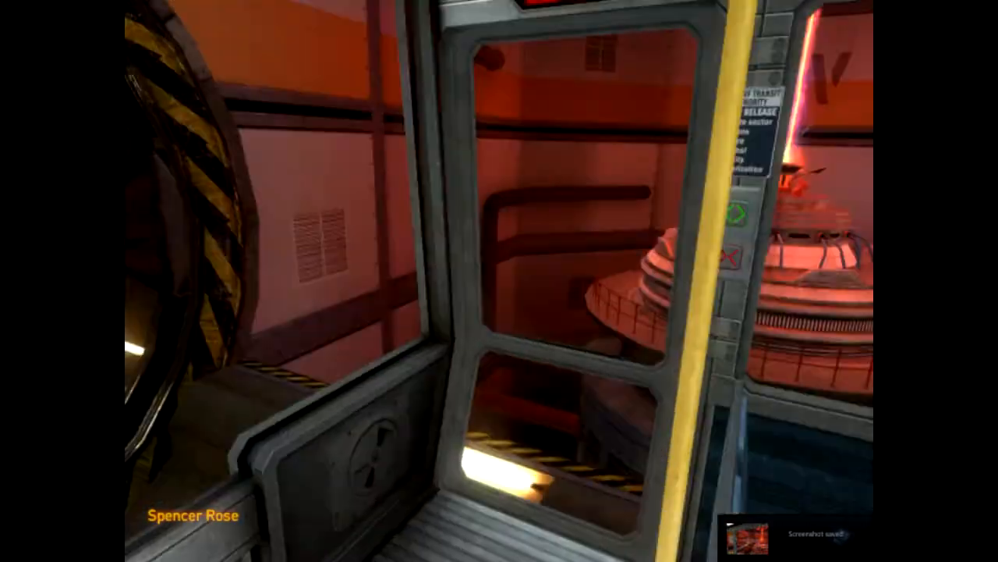
{"action": "mouse_move", "coordinate": [499, 281]}
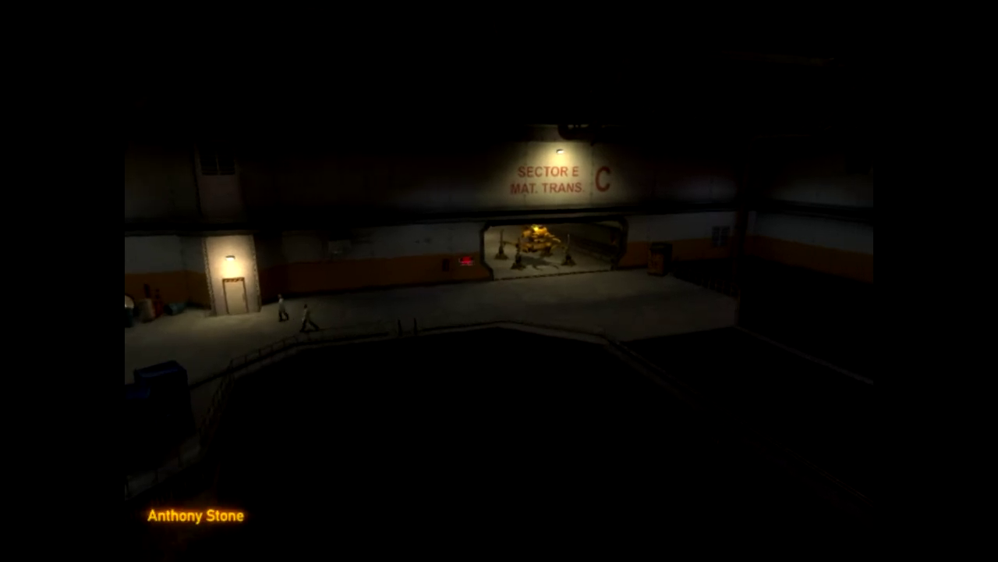
{"action": "mouse_move", "coordinate": [499, 281]}
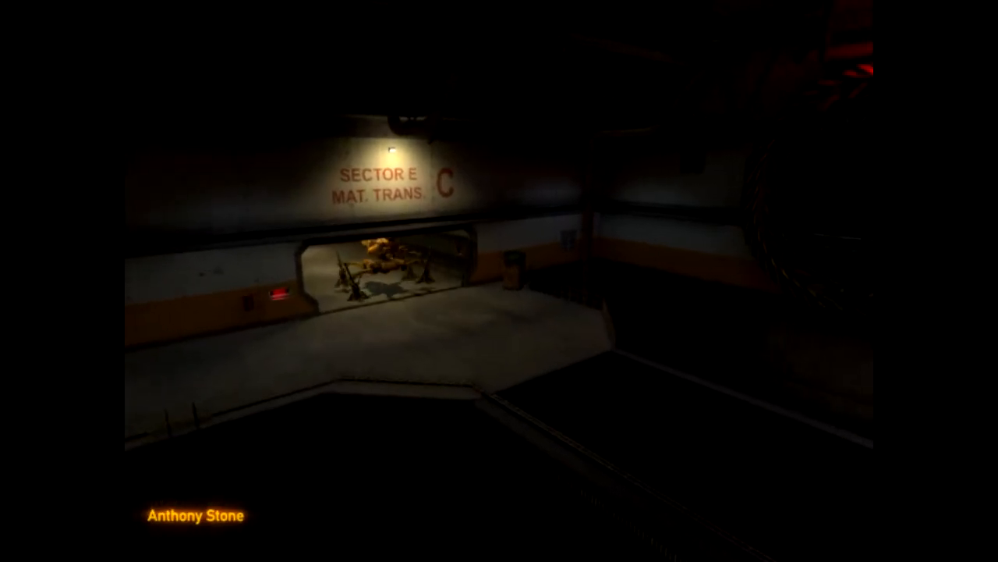
{"action": "mouse_move", "coordinate": [499, 281]}
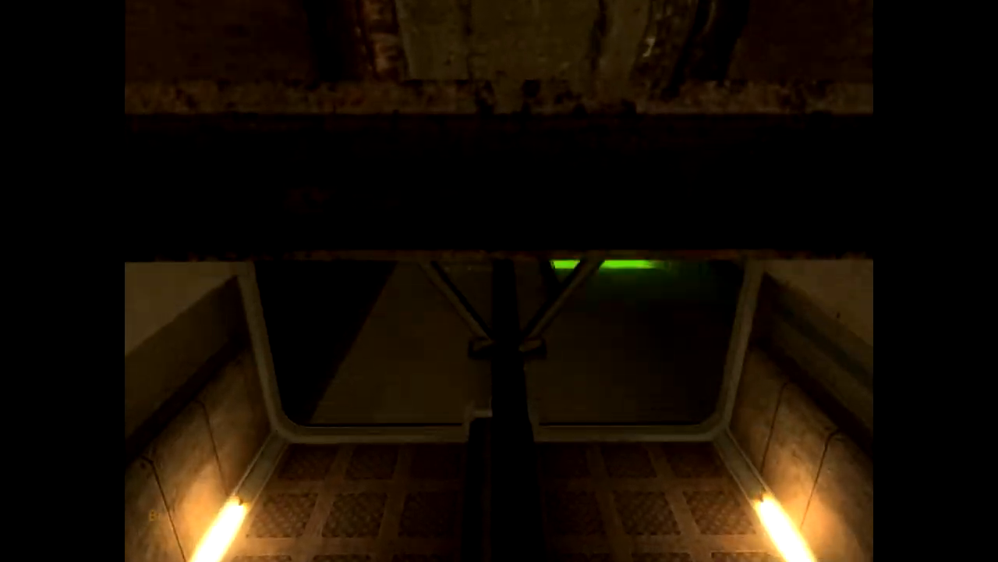
{"action": "mouse_move", "coordinate": [499, 280]}
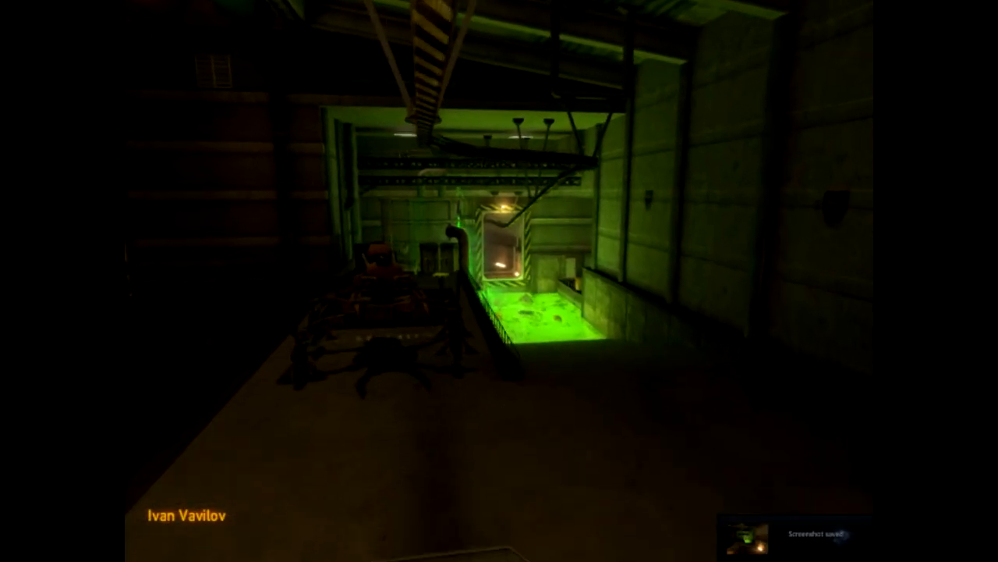
{"action": "mouse_move", "coordinate": [500, 281]}
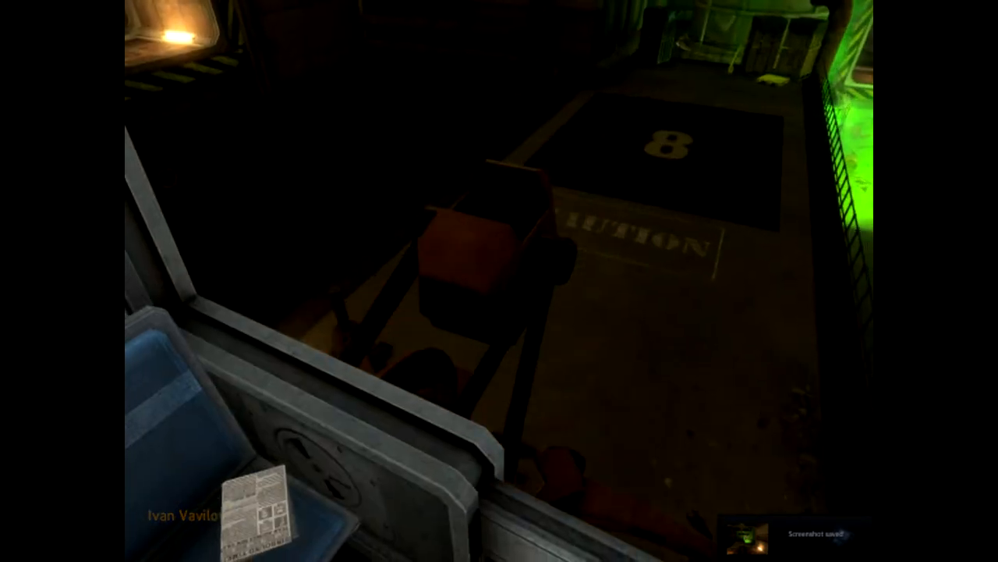
{"action": "mouse_move", "coordinate": [500, 281]}
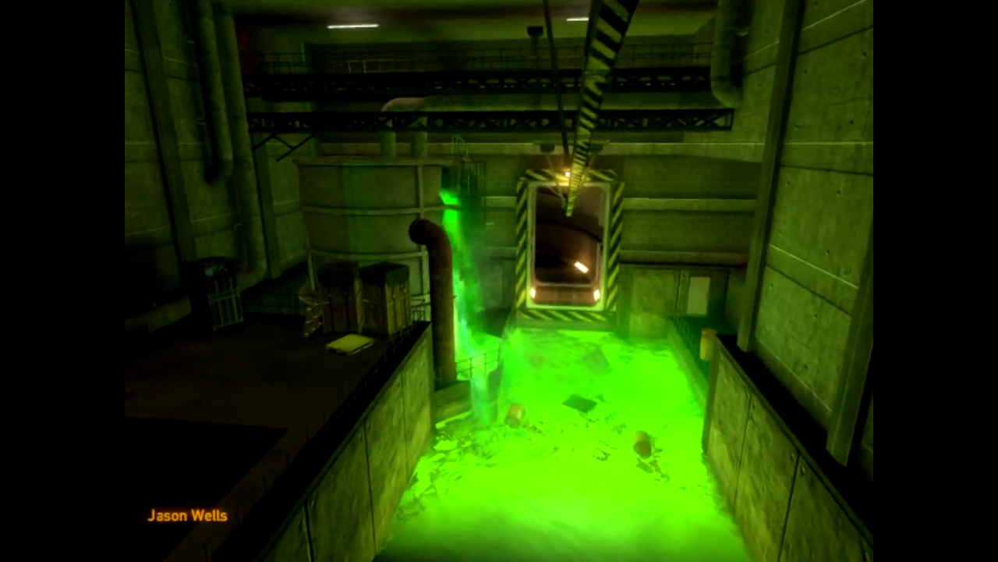
{"action": "mouse_move", "coordinate": [500, 280]}
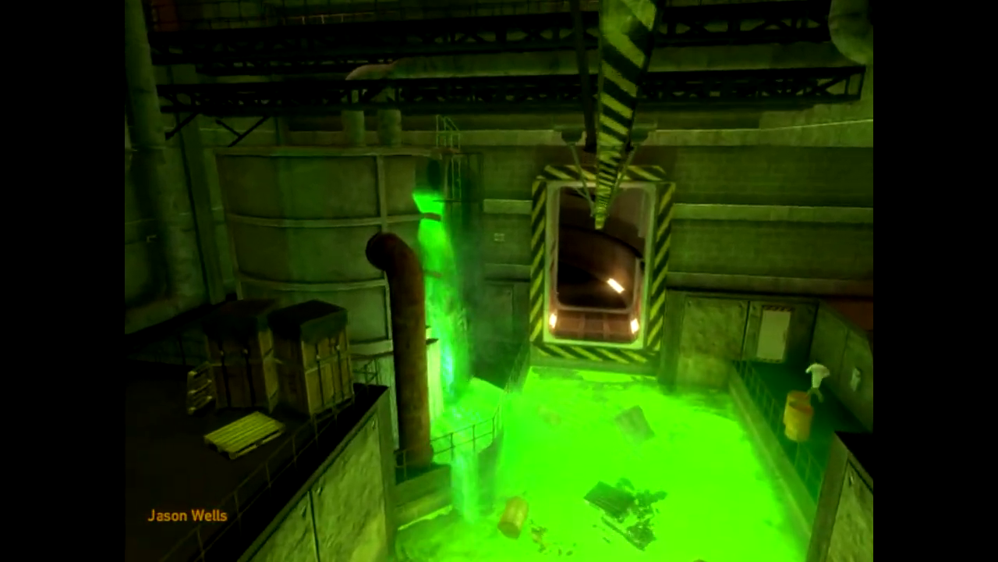
{"action": "mouse_move", "coordinate": [499, 281]}
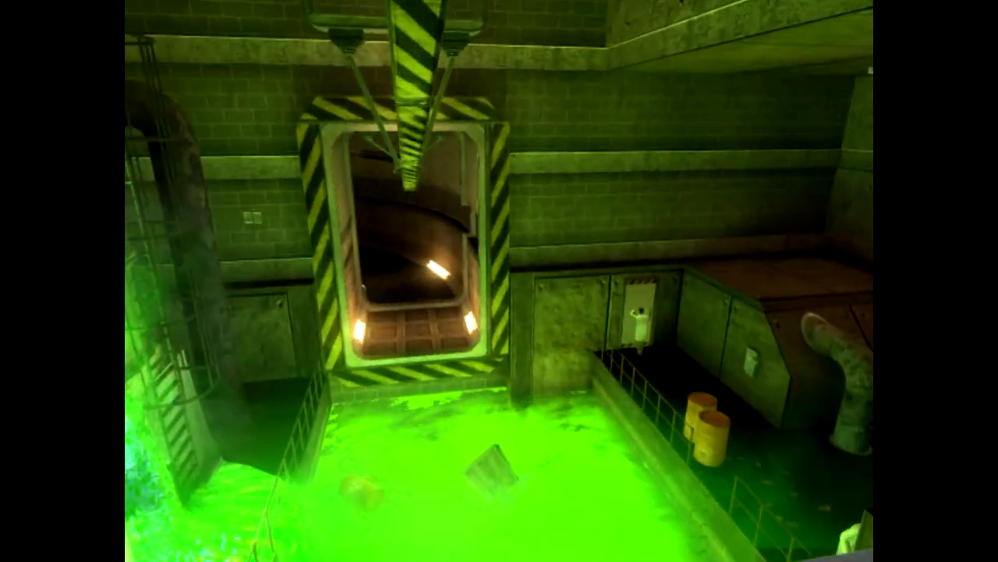